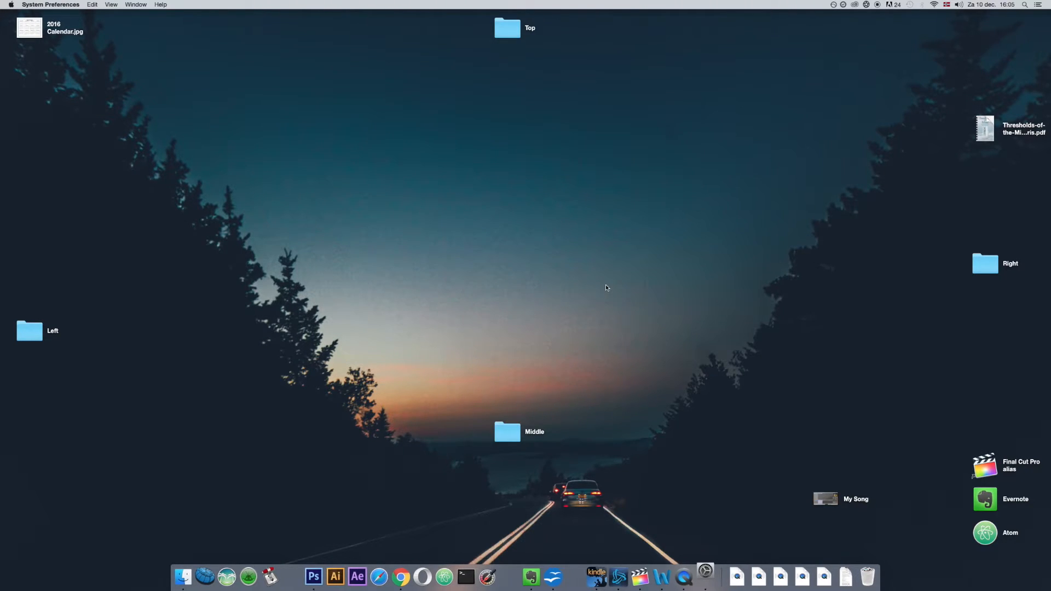
Step: Bring up System Preferences and go into the Keyboard settings pane
click(705, 576)
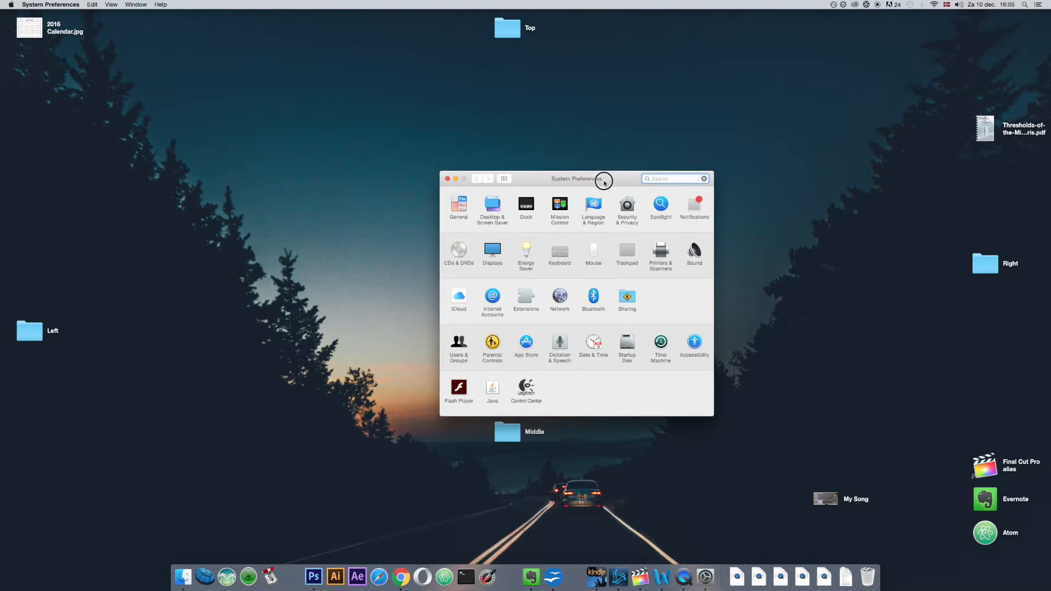
drag(603, 179, 495, 162)
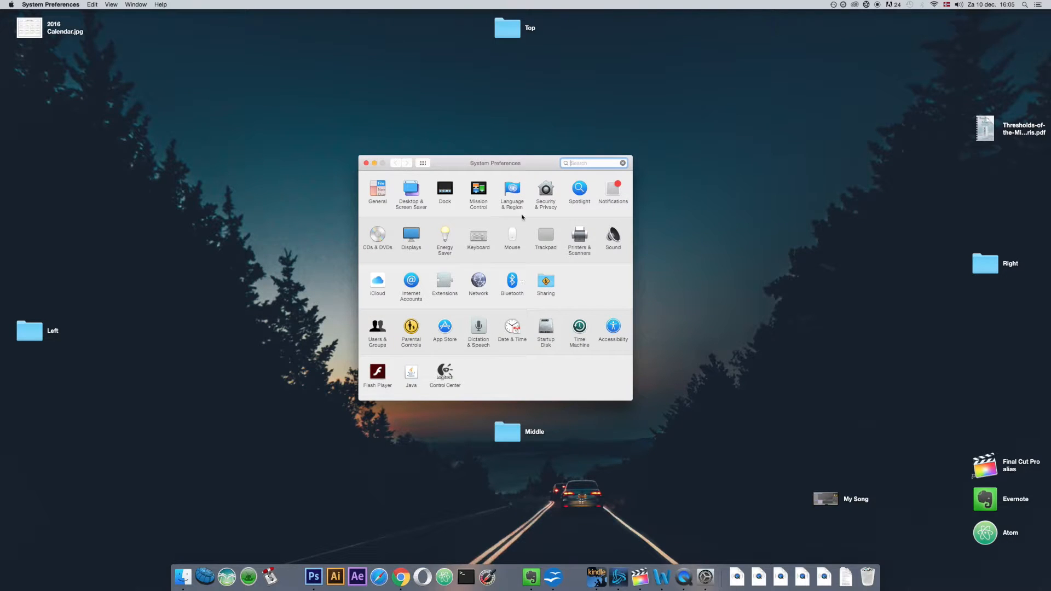
click(479, 234)
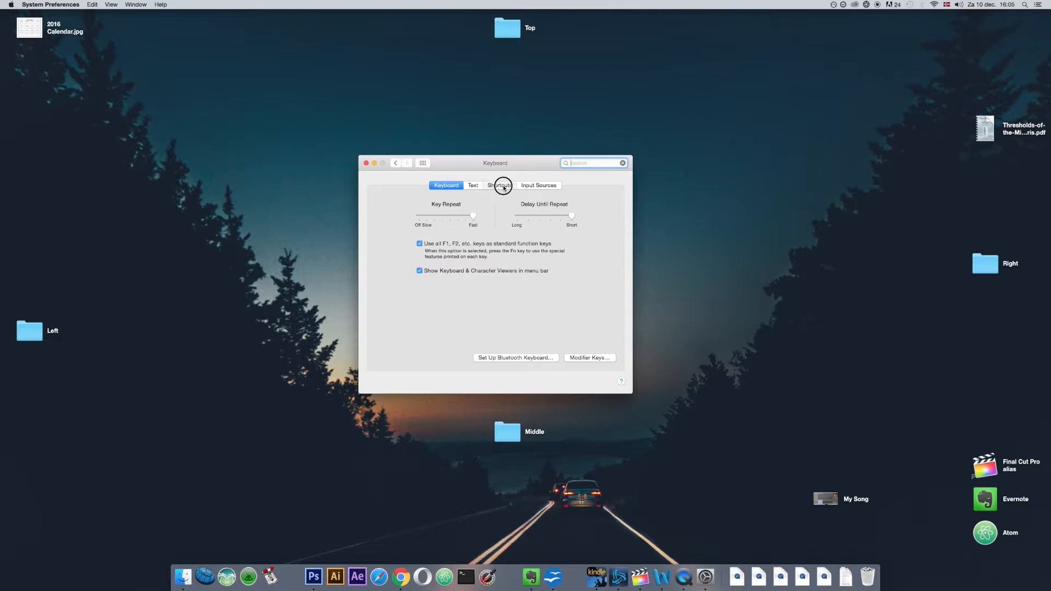
Step: Switch the Keyboard pane to its Shortcuts list to reach the Screen Shots category
click(499, 185)
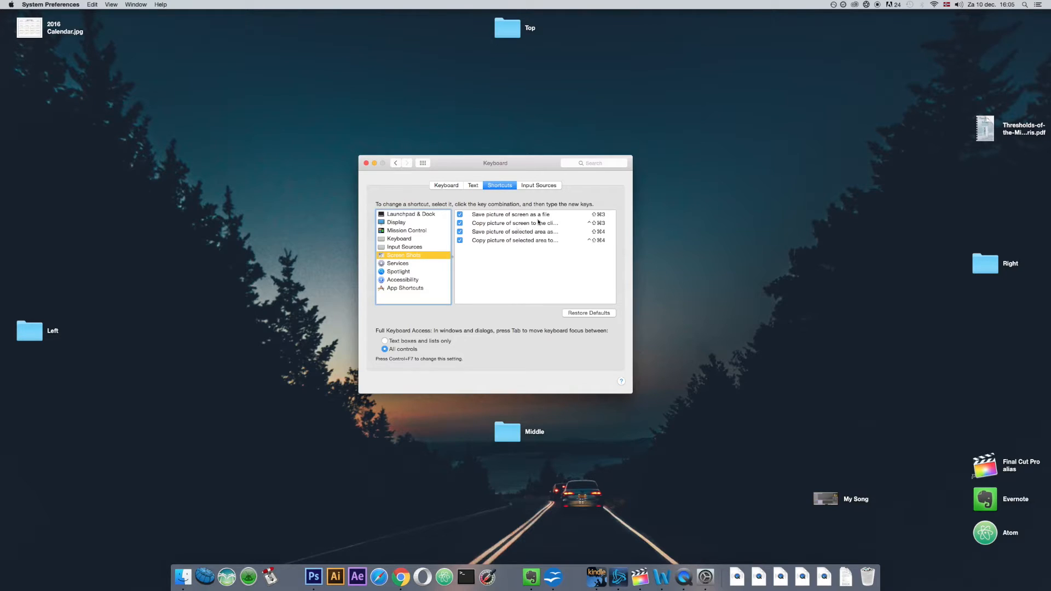
click(511, 214)
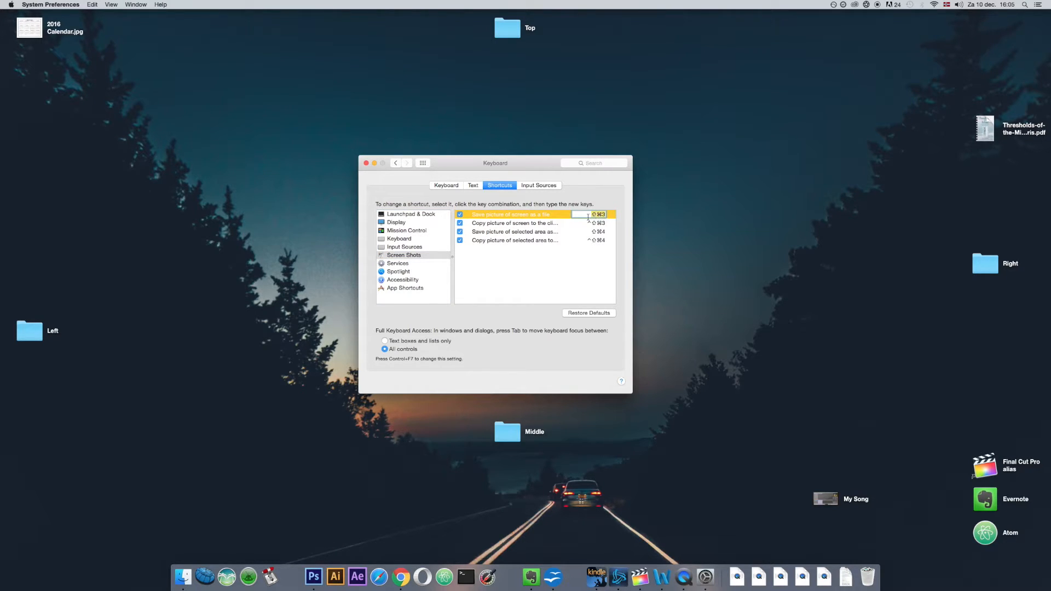
click(515, 223)
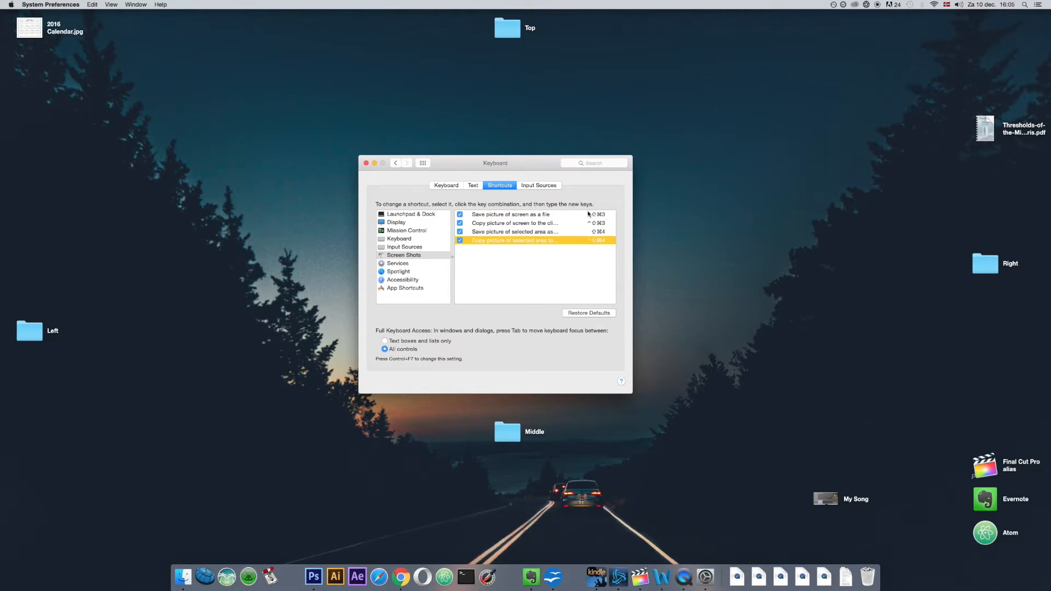
click(509, 215)
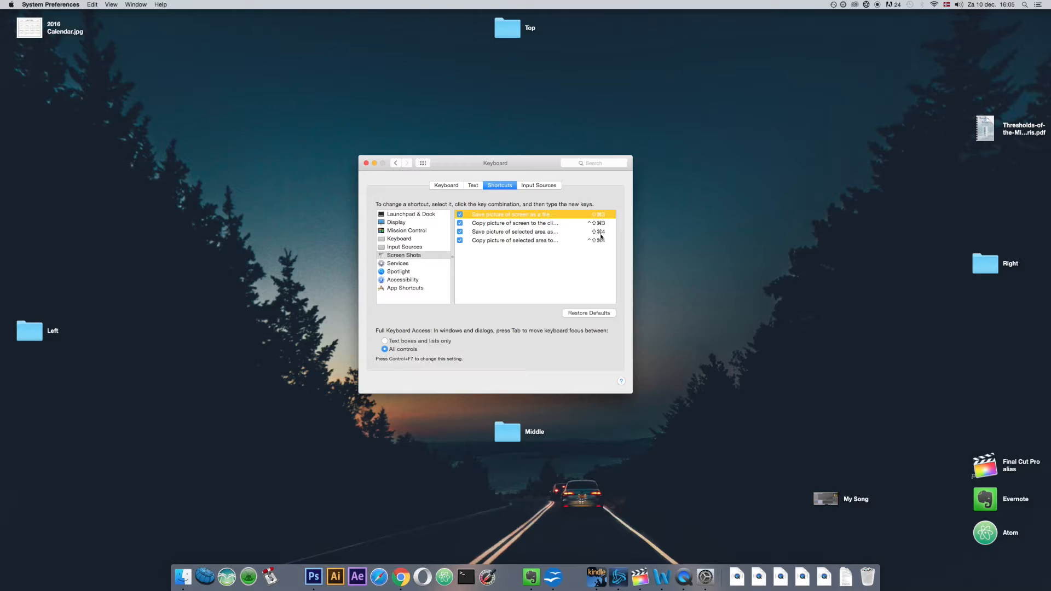
click(515, 231)
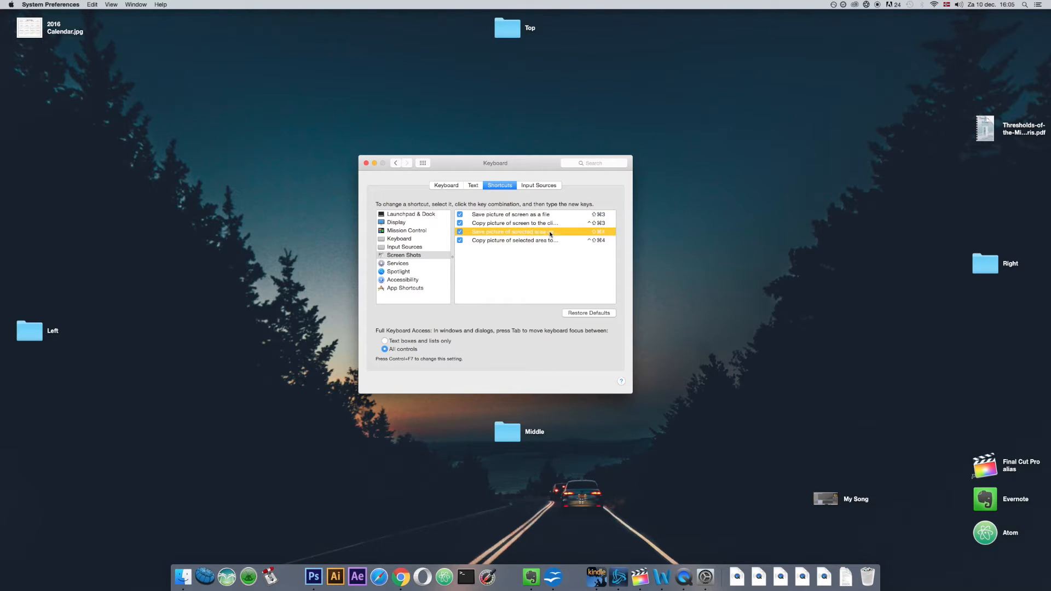
click(514, 223)
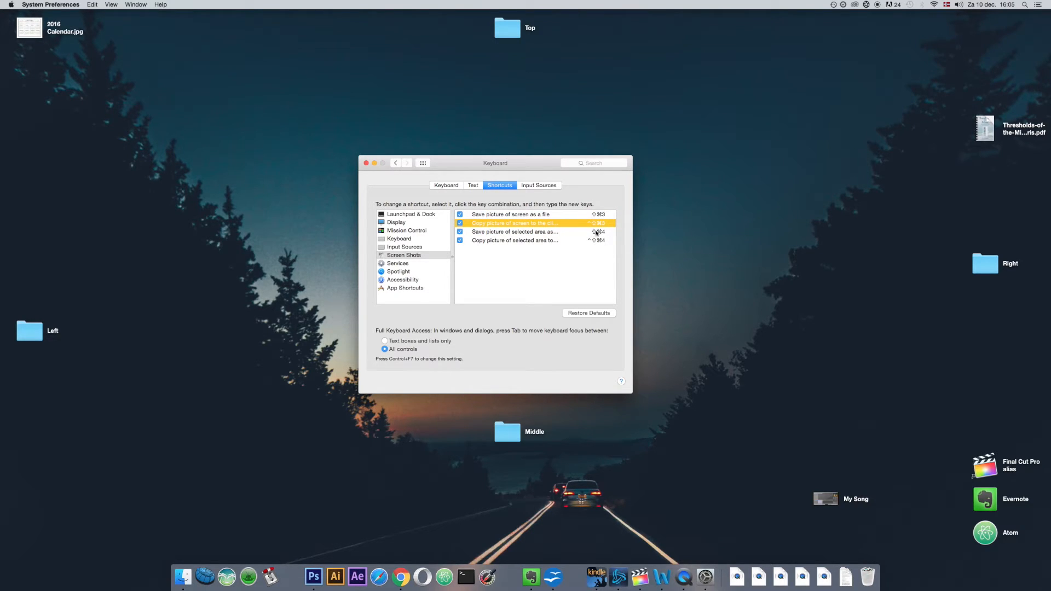
click(514, 240)
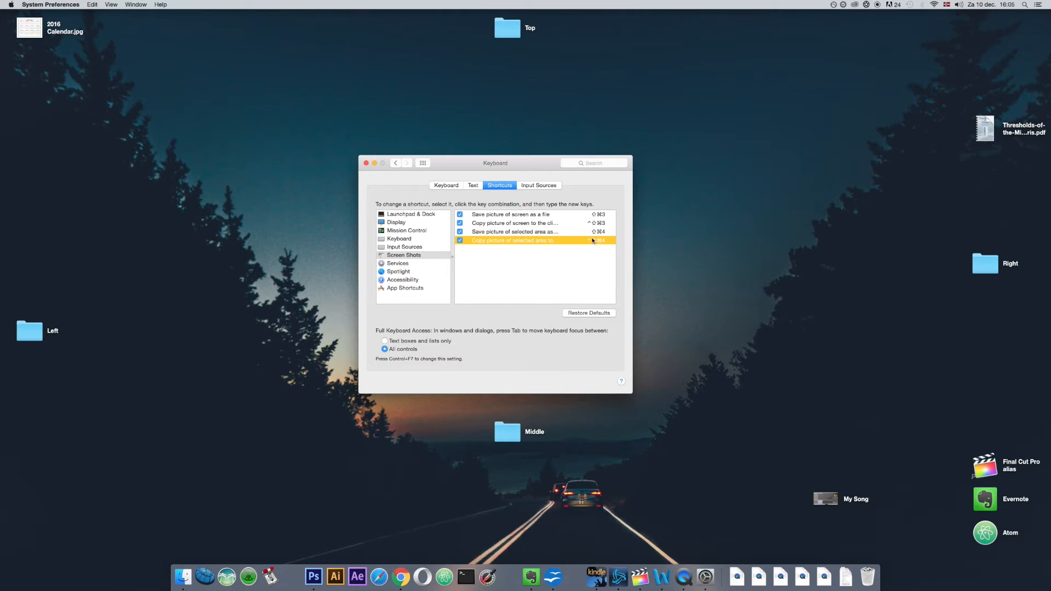